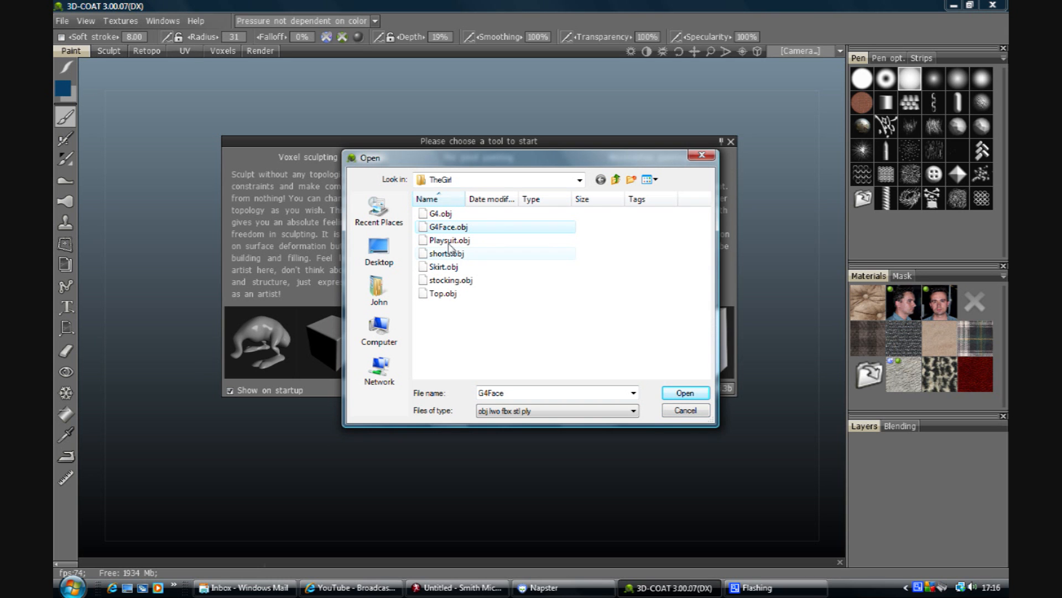
# Step: Load G4Face.obj with Mapping type Keep UV
pyautogui.click(684, 393)
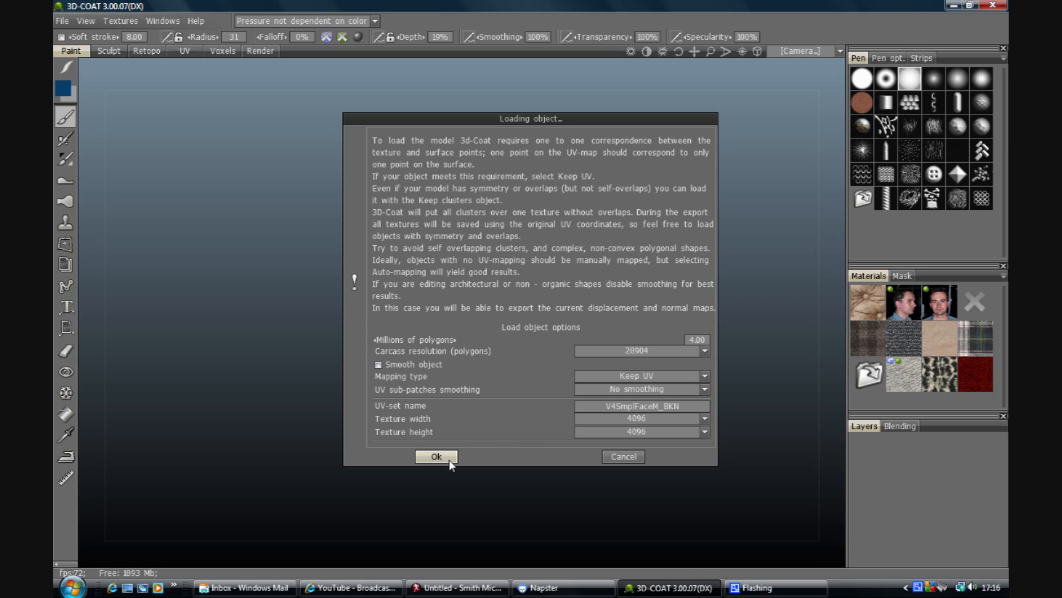
pyautogui.click(436, 456)
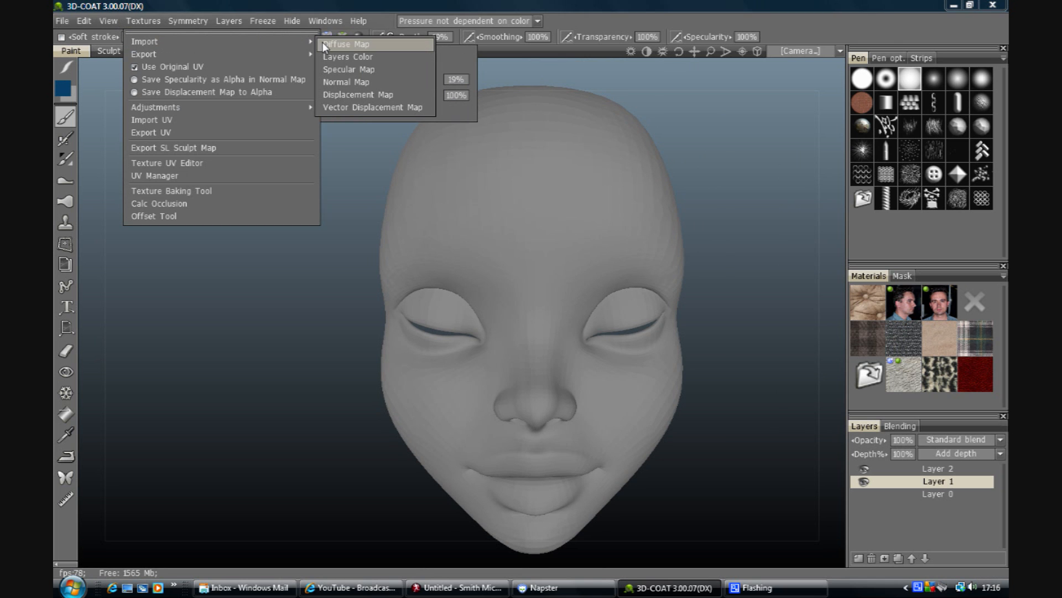
# Step: Import V4HiFaceM from the V4 folder as the diffuse map
pyautogui.click(346, 45)
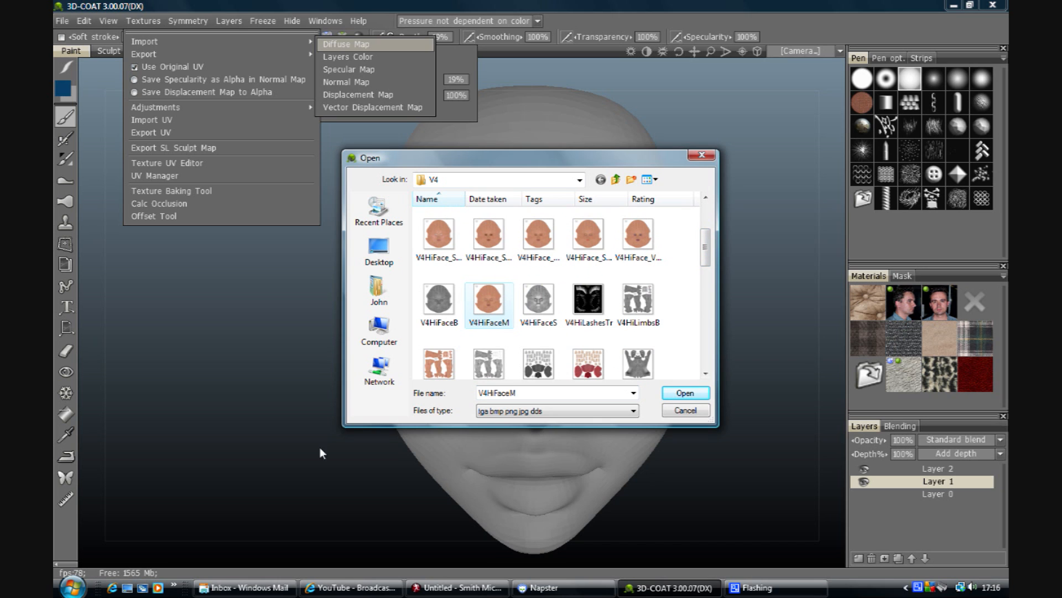
pyautogui.moveTo(556, 213)
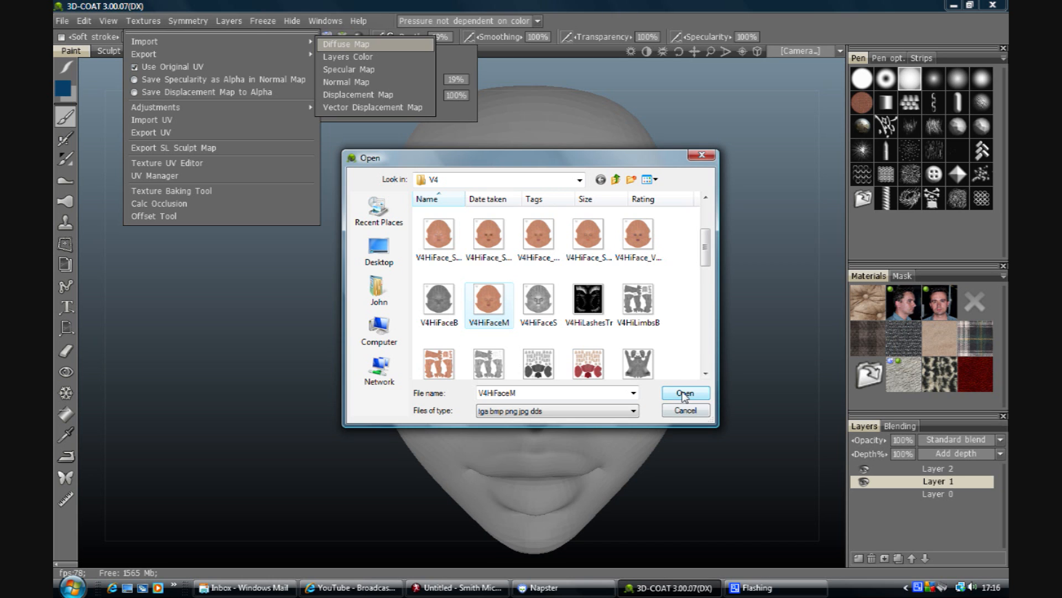
pyautogui.click(684, 394)
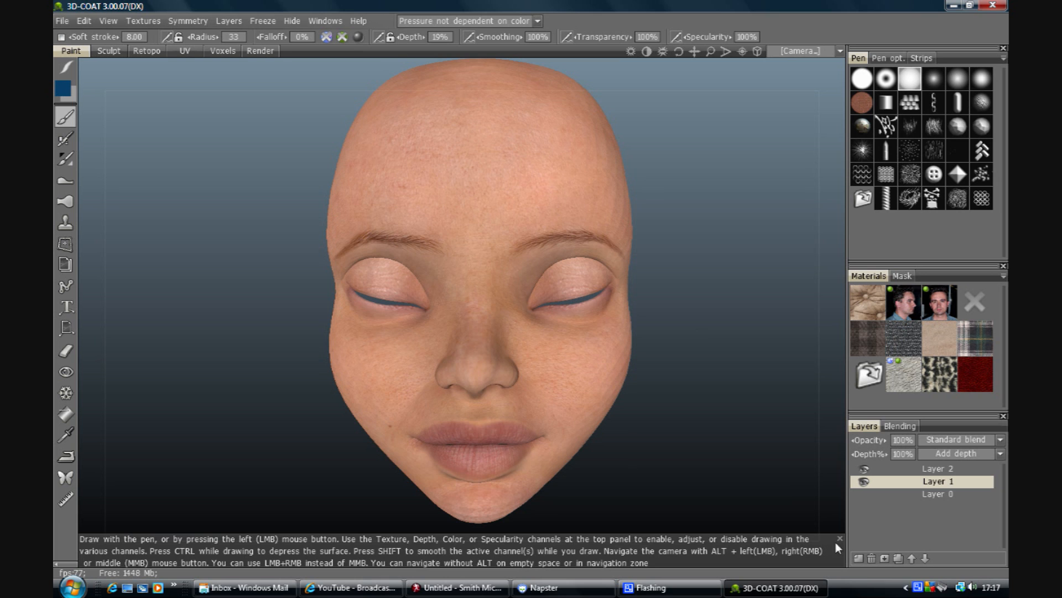
# Step: Select Layer 2 in the Layers panel as the active paint layer
pyautogui.click(937, 493)
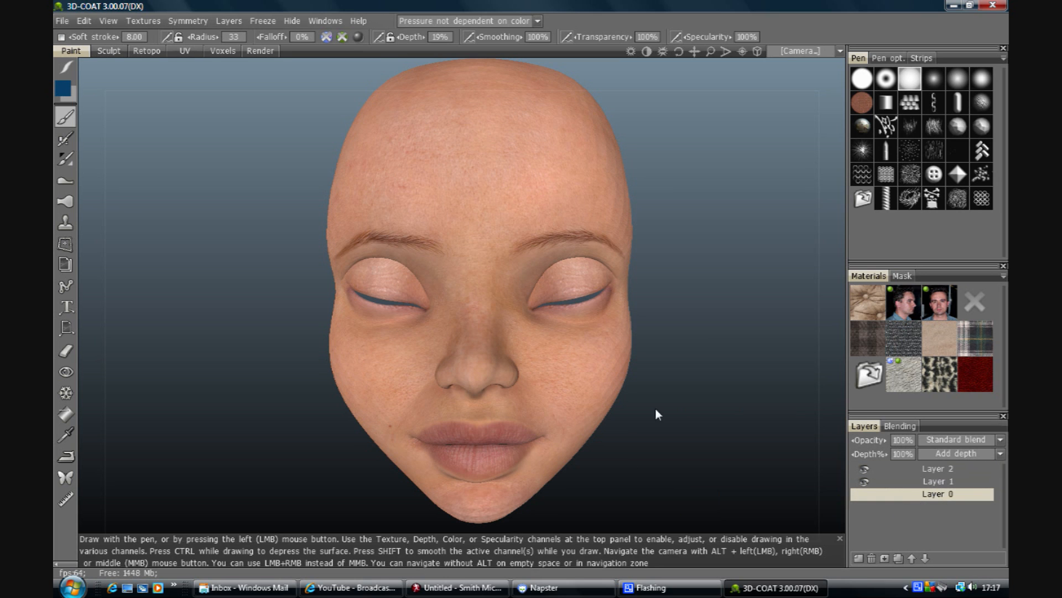
pyautogui.click(938, 481)
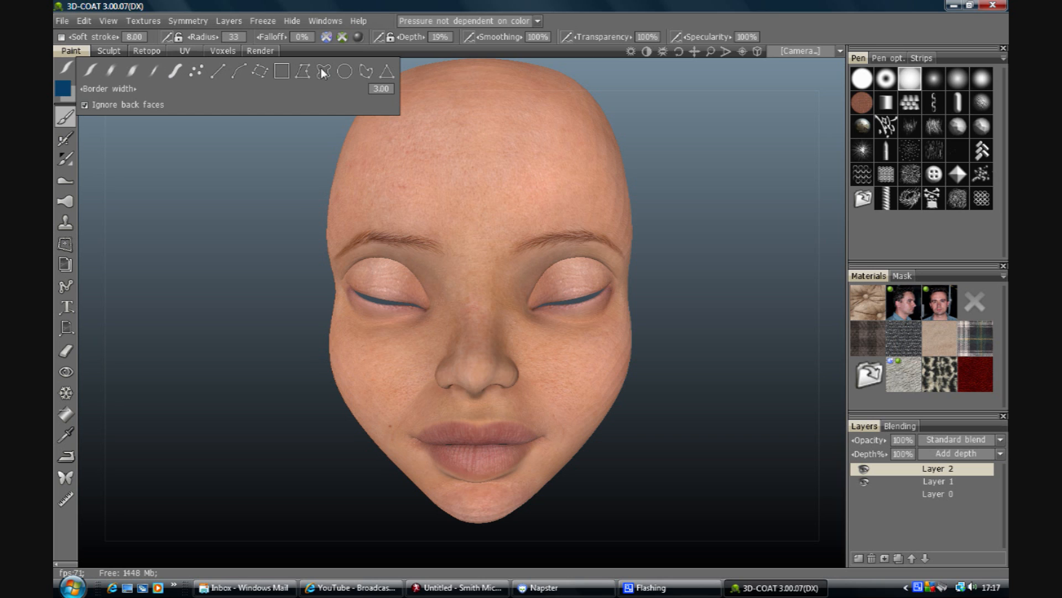
pyautogui.moveTo(137, 77)
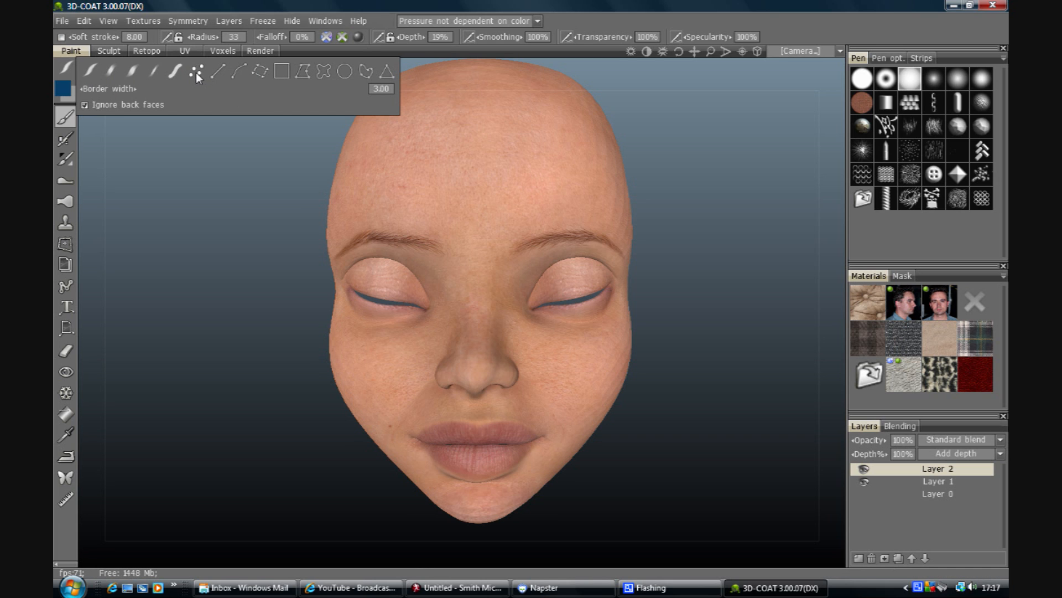
pyautogui.moveTo(216, 73)
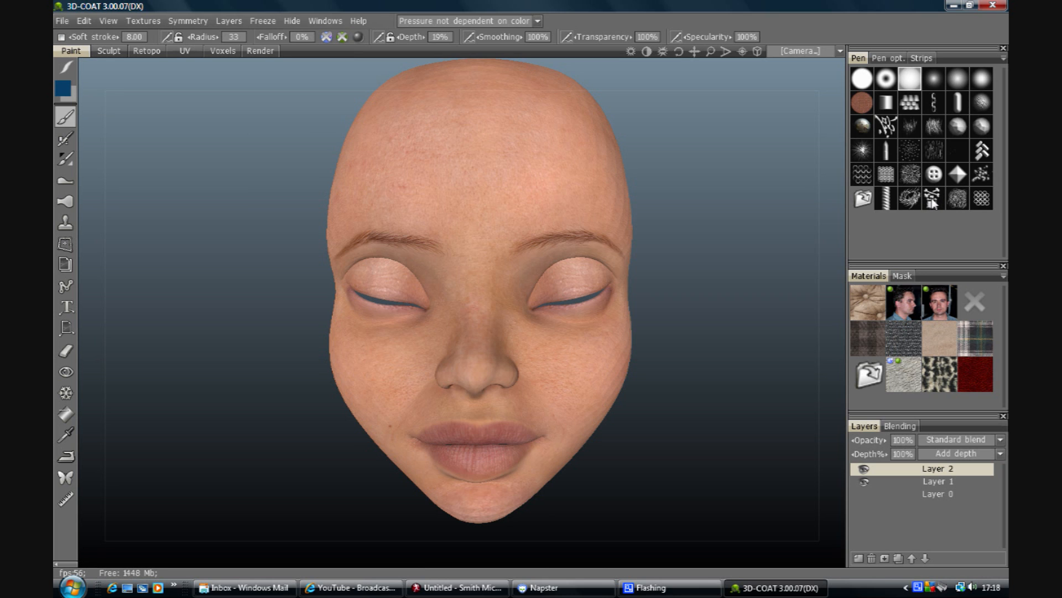
# Step: Show the stroke mode palette and review the available modes
pyautogui.click(188, 21)
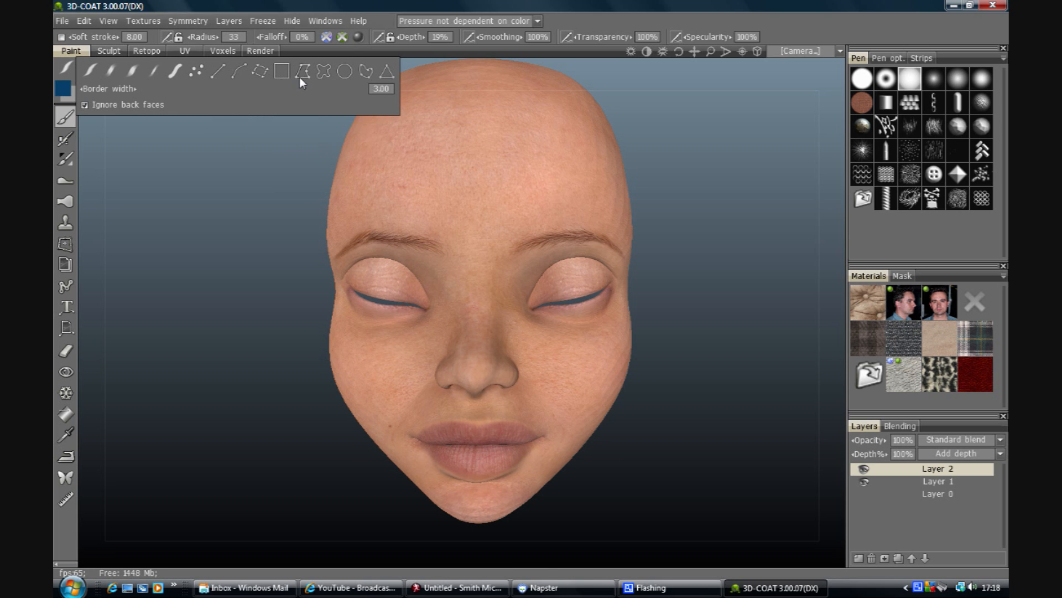
pyautogui.moveTo(302, 70)
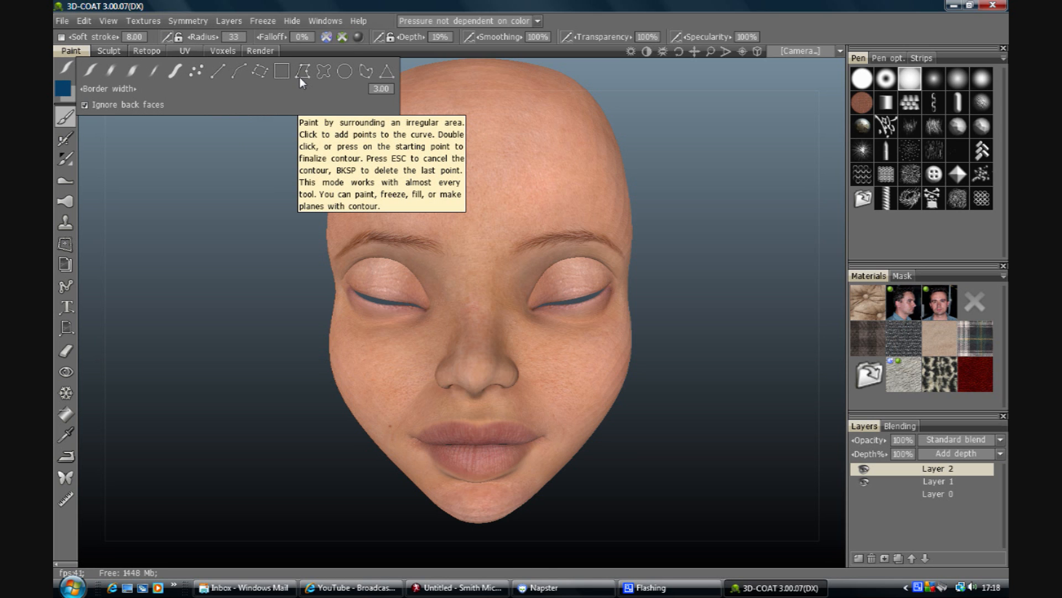
pyautogui.moveTo(325, 73)
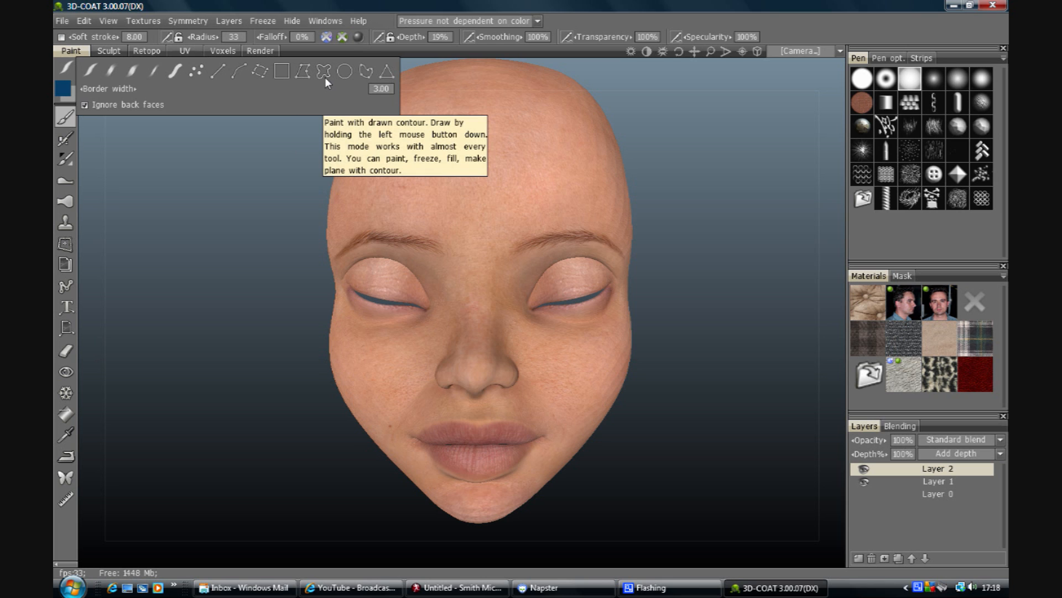
pyautogui.moveTo(344, 74)
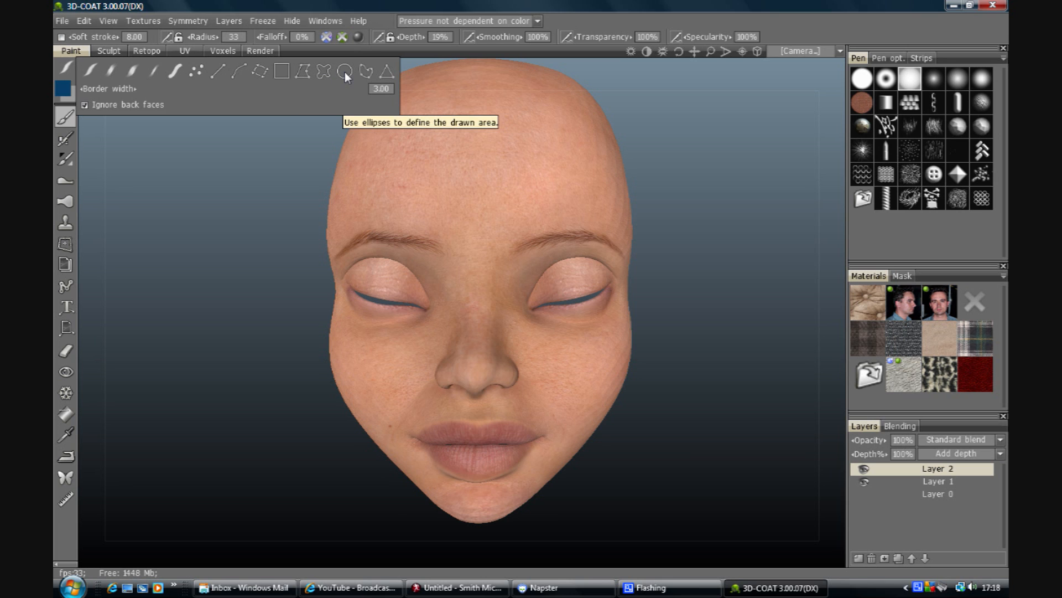
pyautogui.moveTo(372, 74)
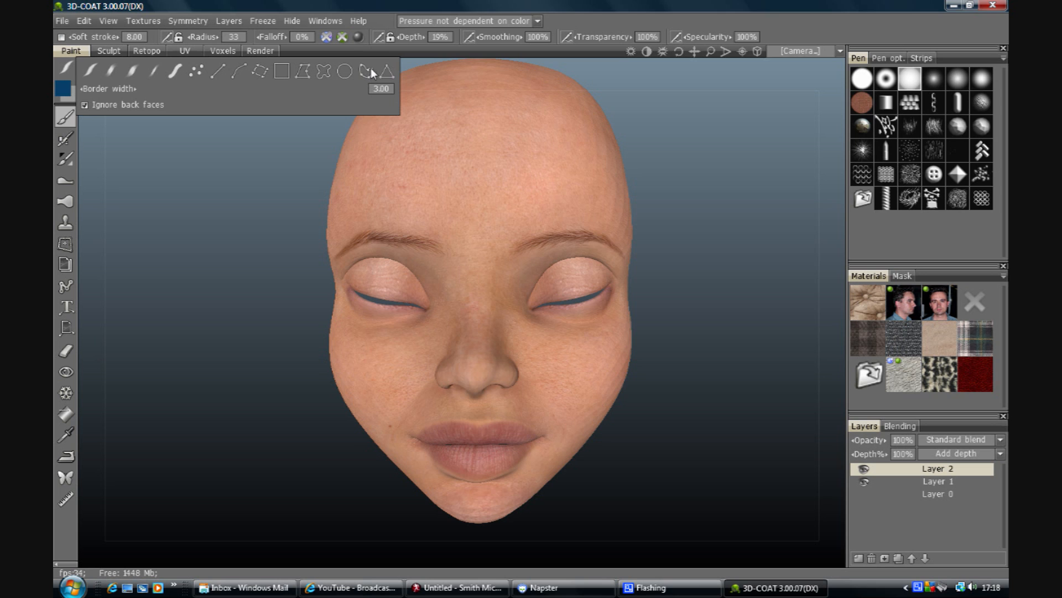
pyautogui.moveTo(388, 74)
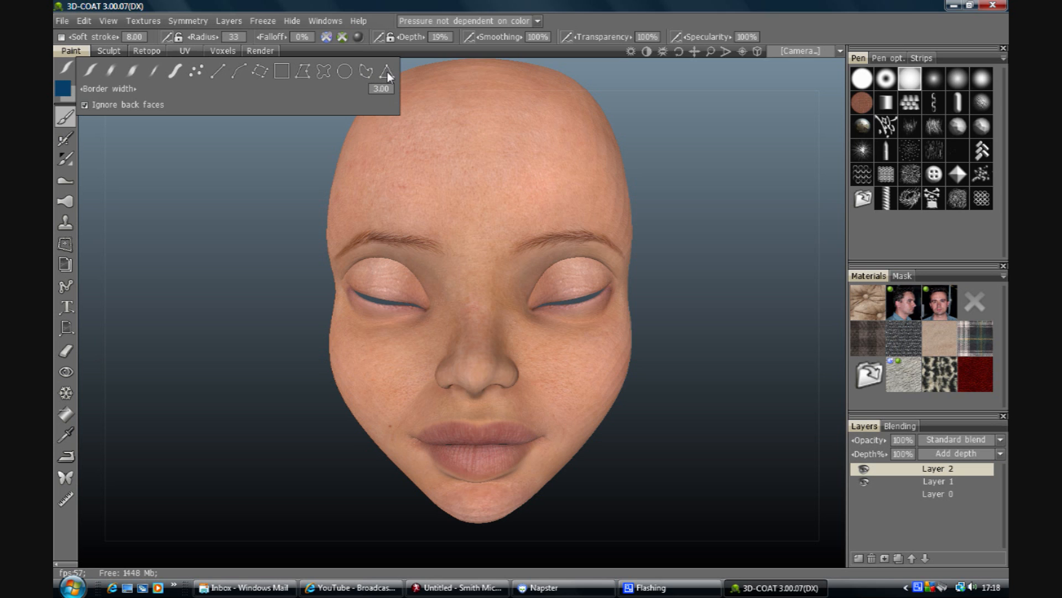
pyautogui.moveTo(387, 71)
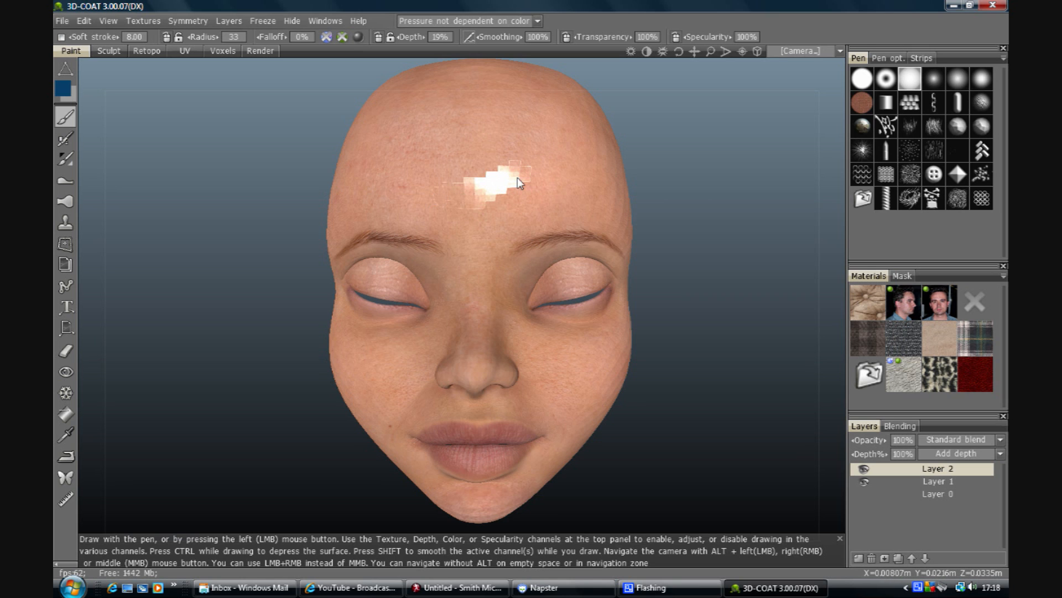
pyautogui.moveTo(478, 203)
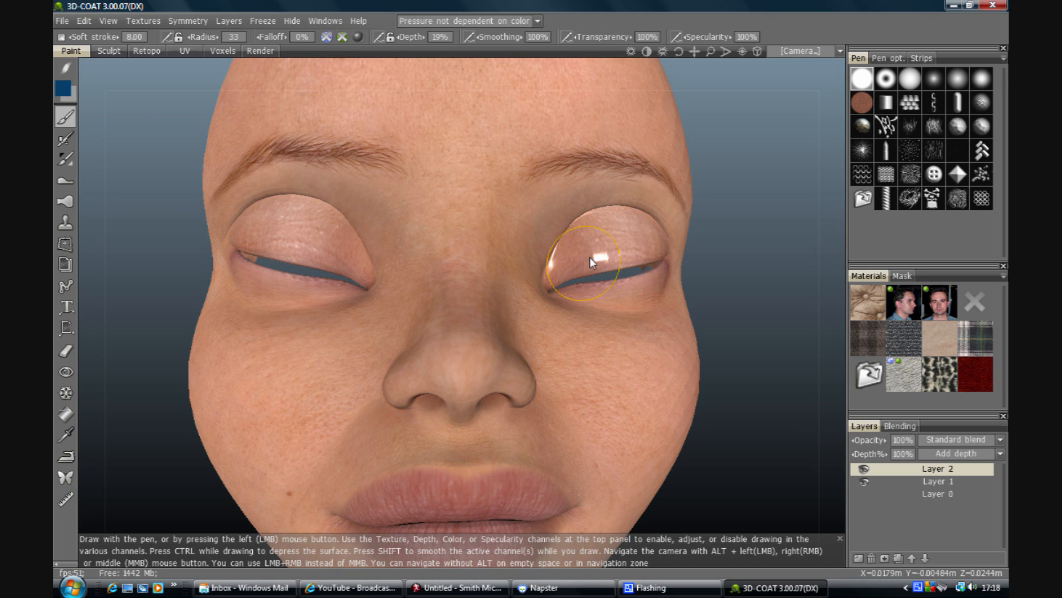
# Step: Paint blue over the right-hand eyelid, adjust the Falloff channel toggles and repaint it
pyautogui.moveTo(579, 264); pyautogui.dragTo(613, 247)
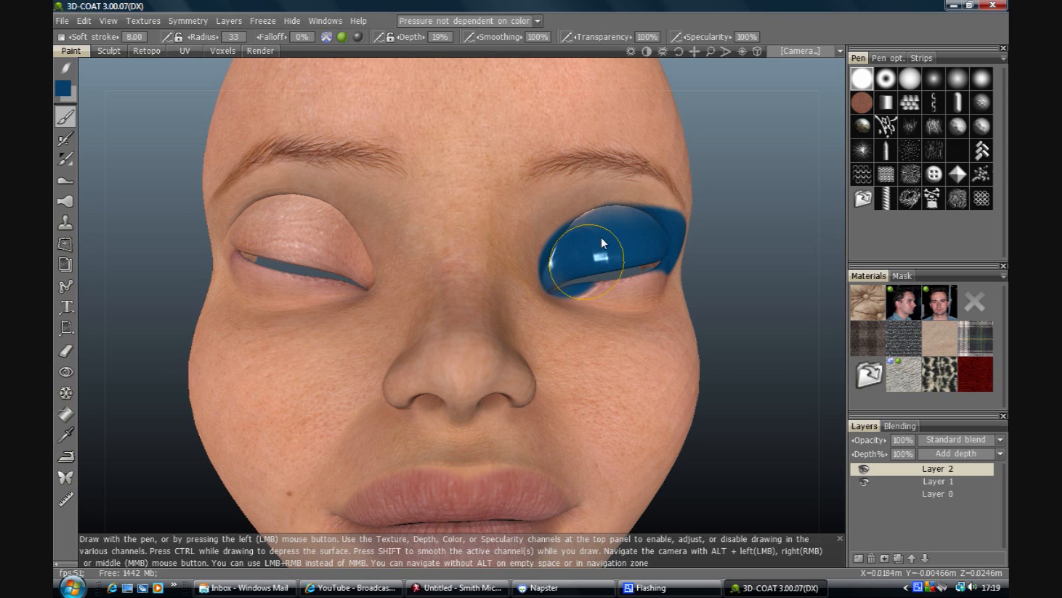
pyautogui.moveTo(603, 242); pyautogui.dragTo(655, 283)
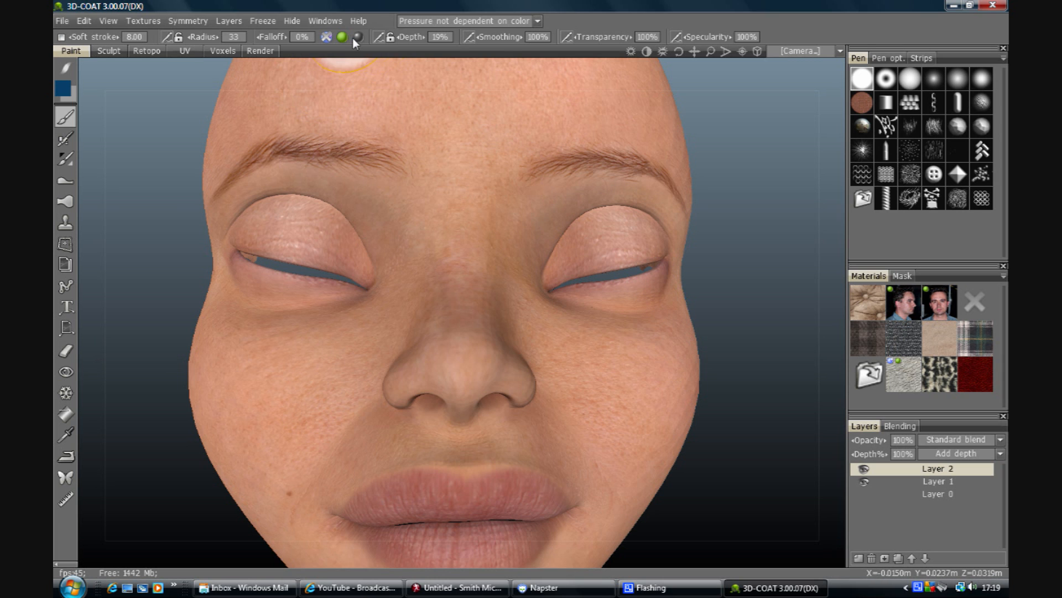
pyautogui.click(604, 243)
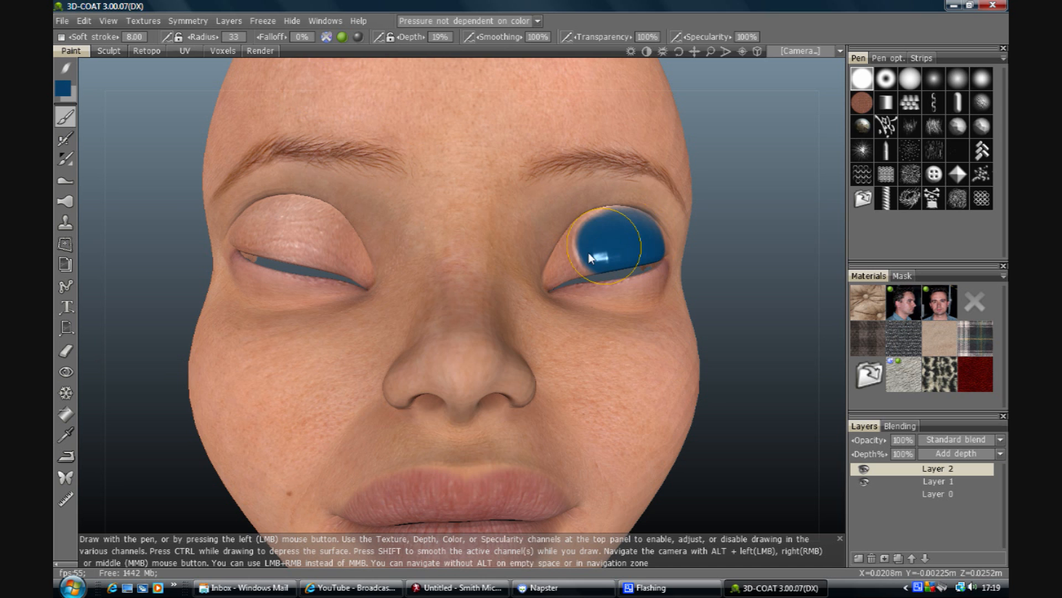
pyautogui.moveTo(587, 257); pyautogui.dragTo(606, 291)
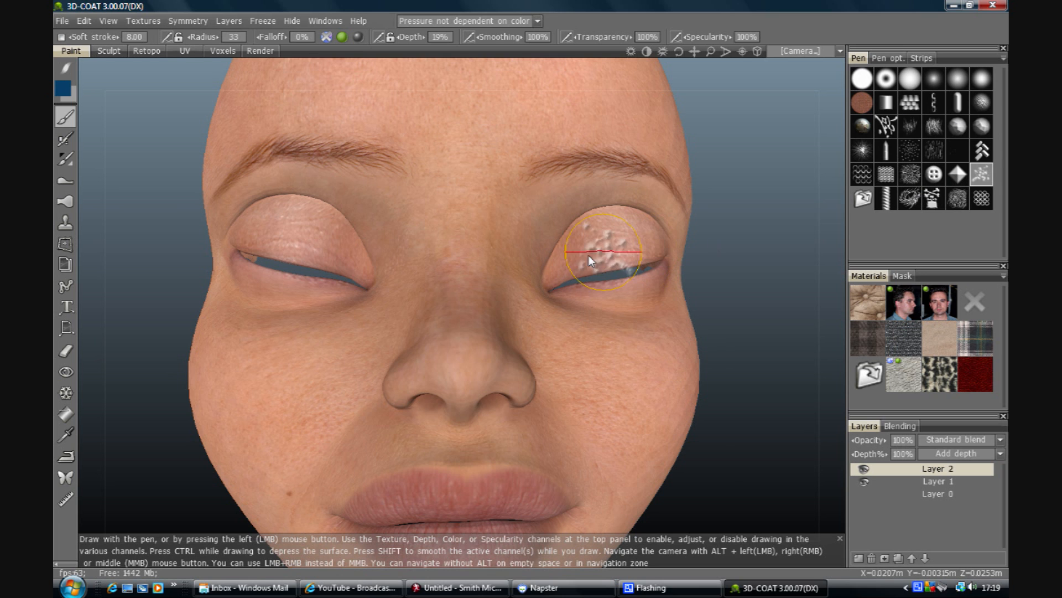
# Step: Stroke trial white highlights on the eyelid and forehead with another brush shape, then show the Symmetry menu
pyautogui.moveTo(610, 251); pyautogui.dragTo(584, 278)
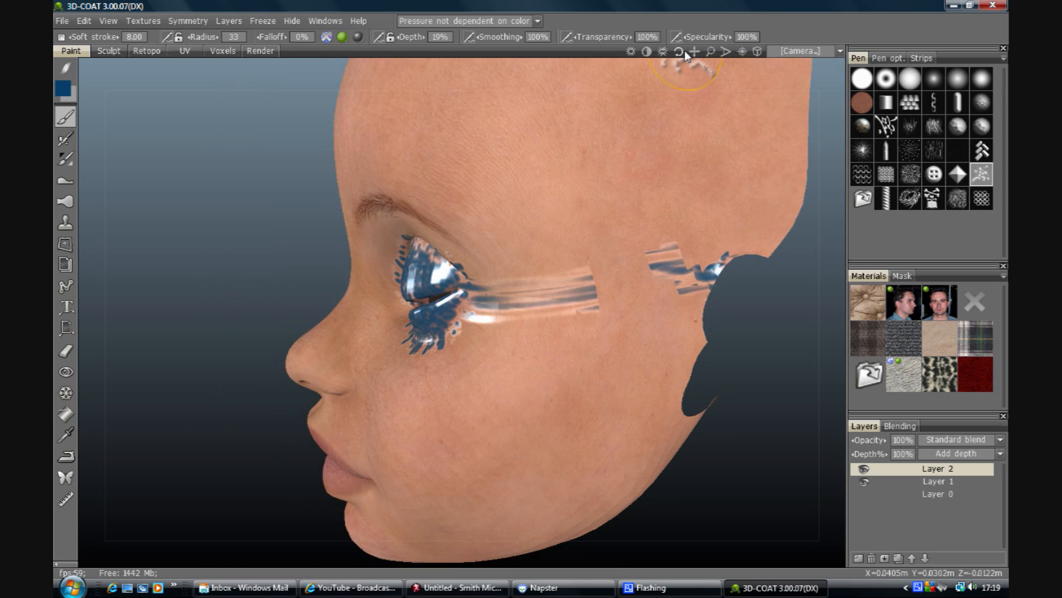
pyautogui.moveTo(672, 52)
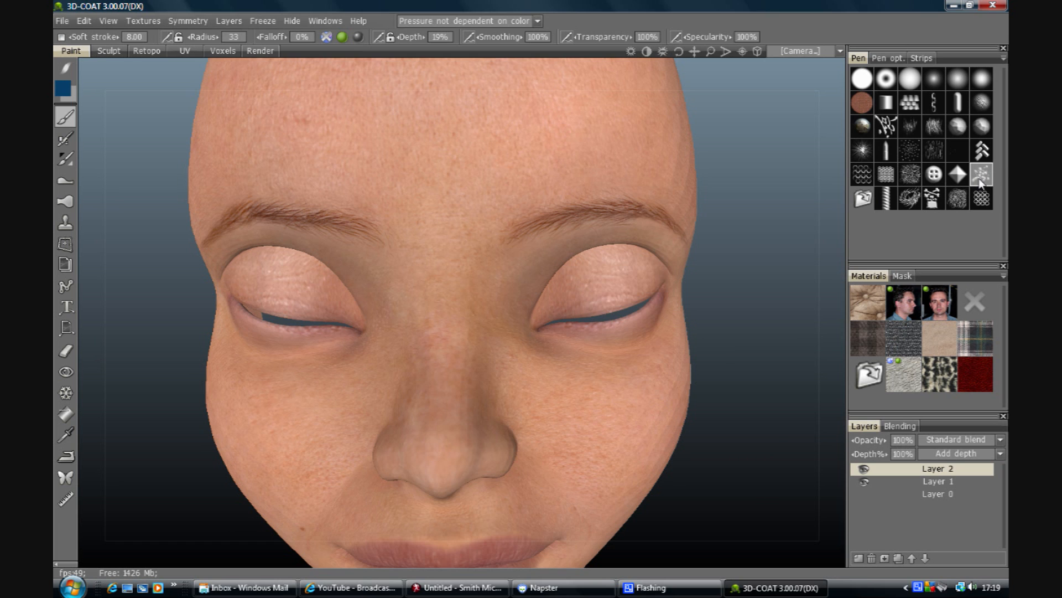
pyautogui.click(339, 37)
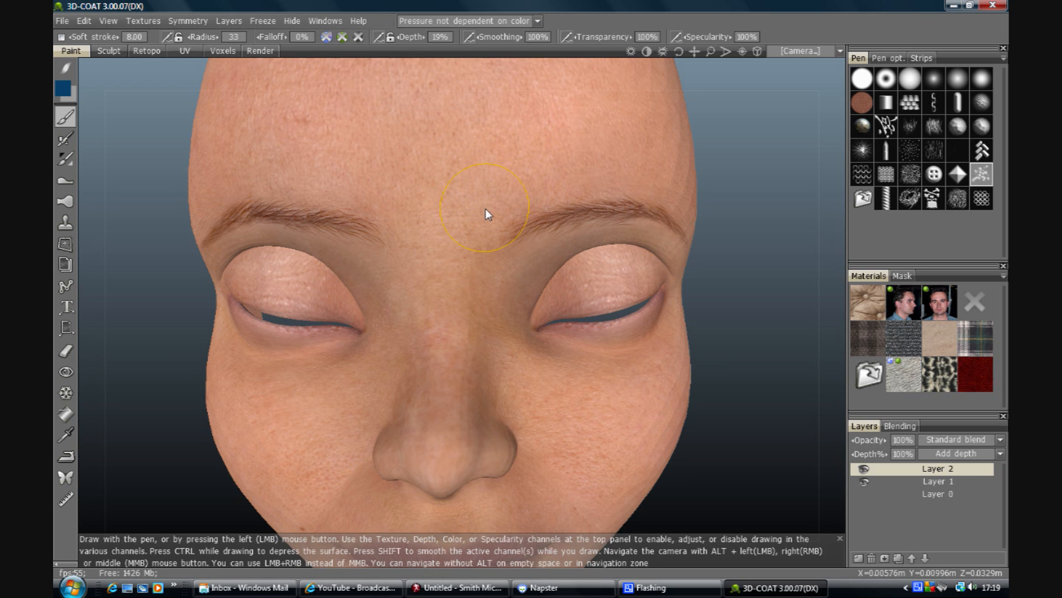
pyautogui.moveTo(488, 213); pyautogui.dragTo(529, 149)
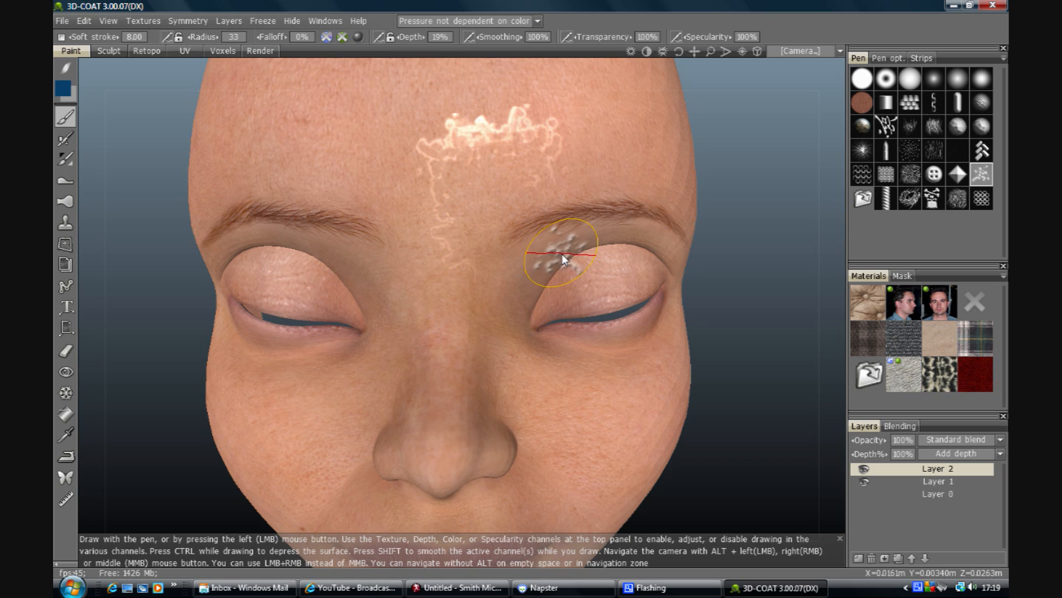
pyautogui.click(339, 38)
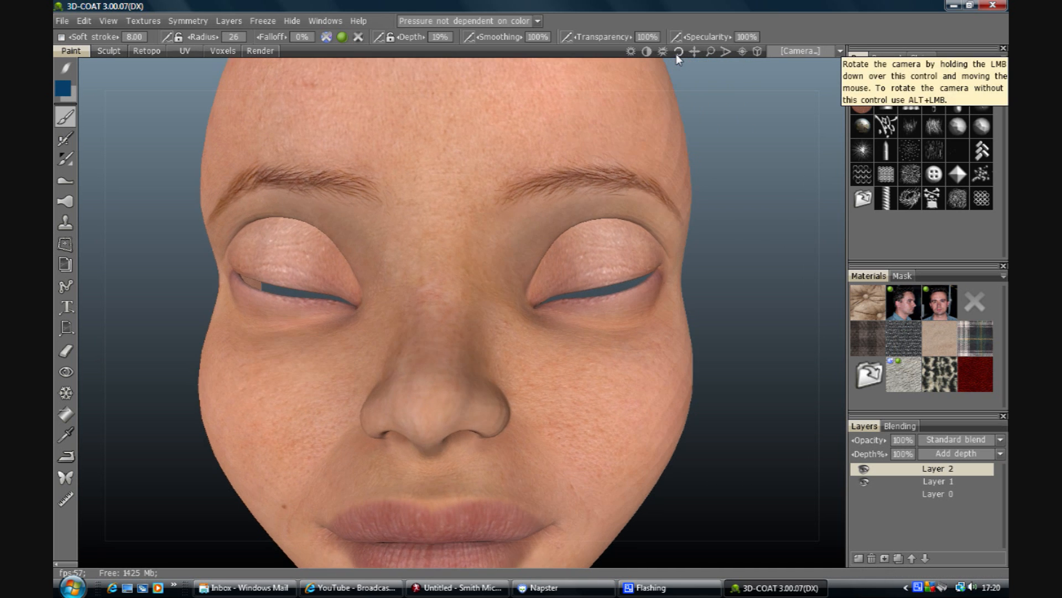
pyautogui.click(188, 20)
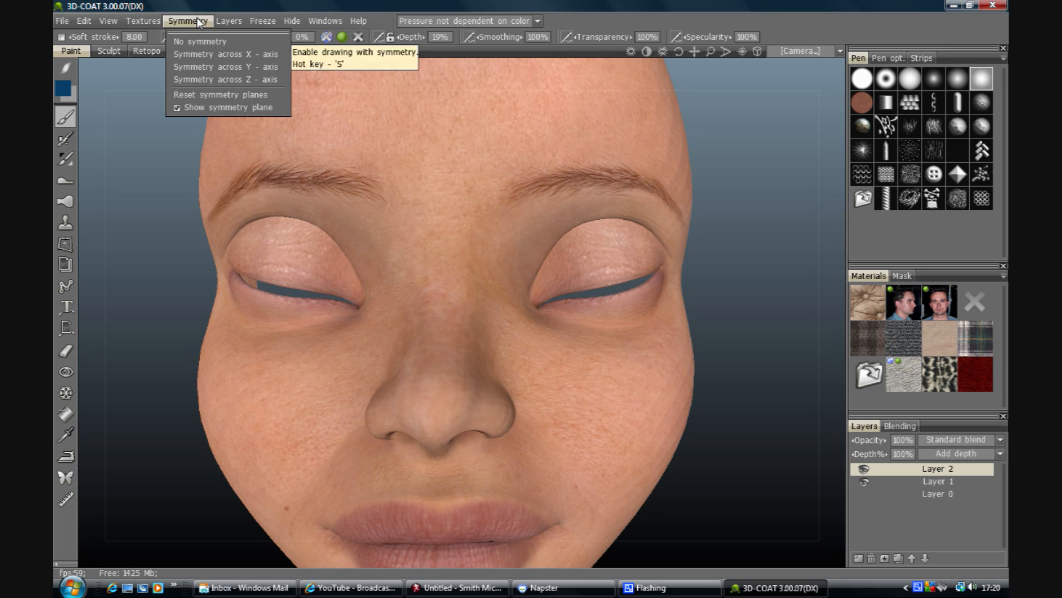
# Step: Enable Symmetry across X-axis so painting mirrors across the face
pyautogui.click(226, 53)
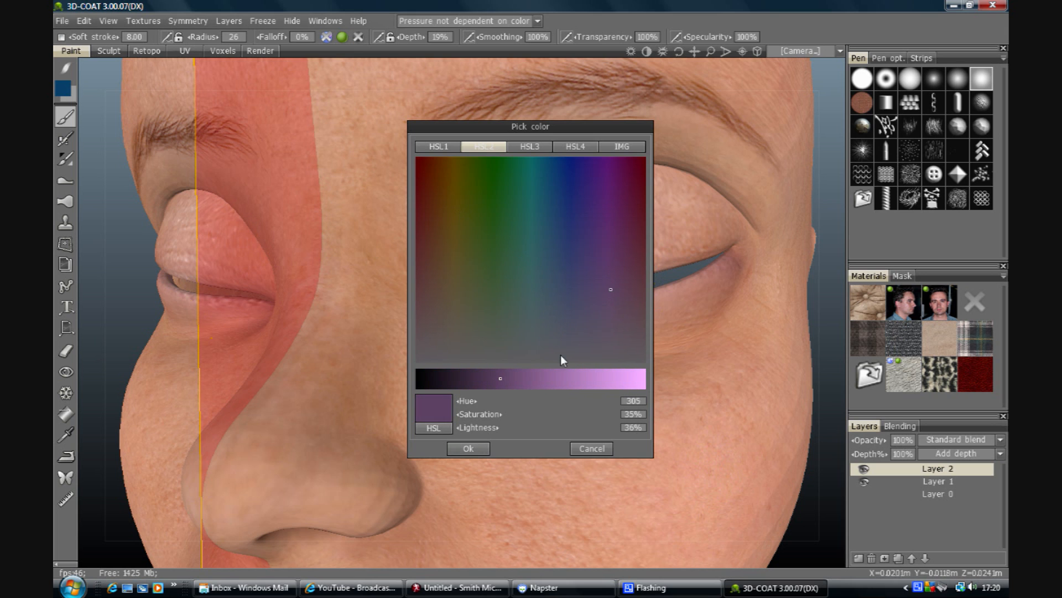
# Step: Set the paint colour to Hue 295, Saturation 40%, Lightness 77% and confirm
pyautogui.moveTo(500, 377); pyautogui.dragTo(593, 377)
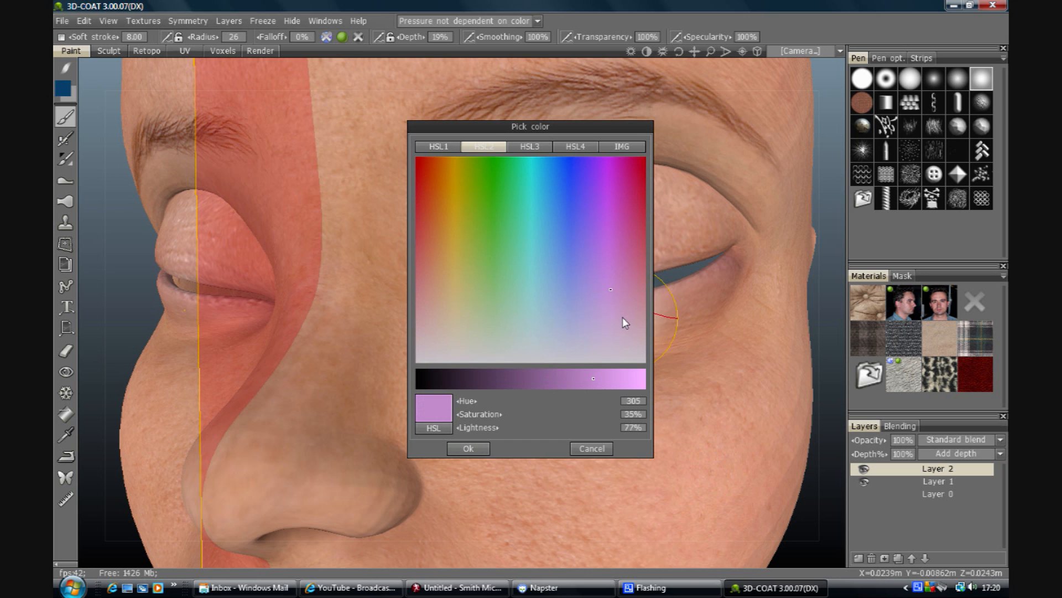
pyautogui.click(599, 318)
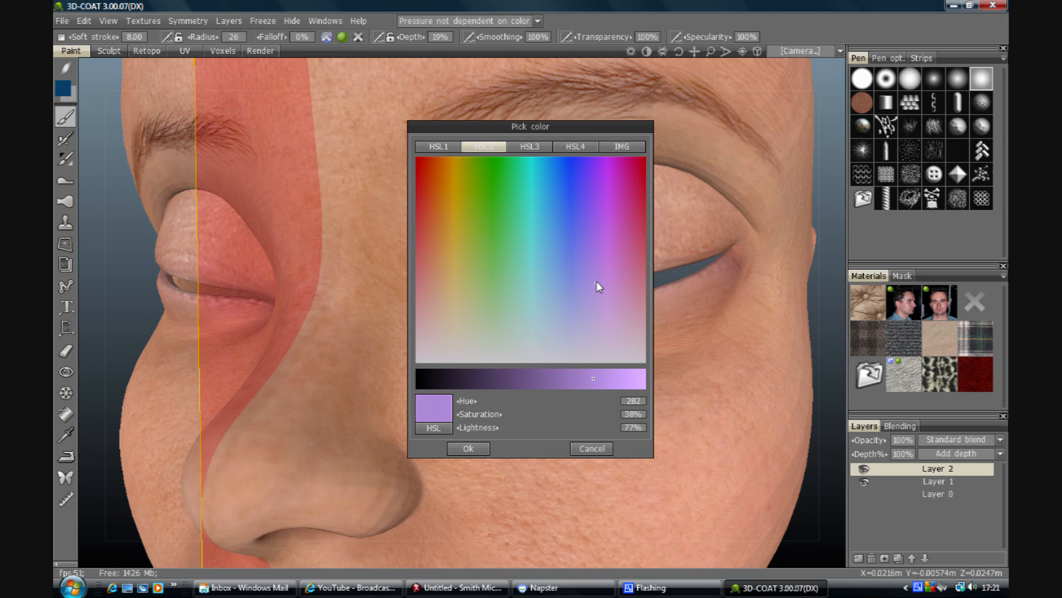
pyautogui.click(604, 279)
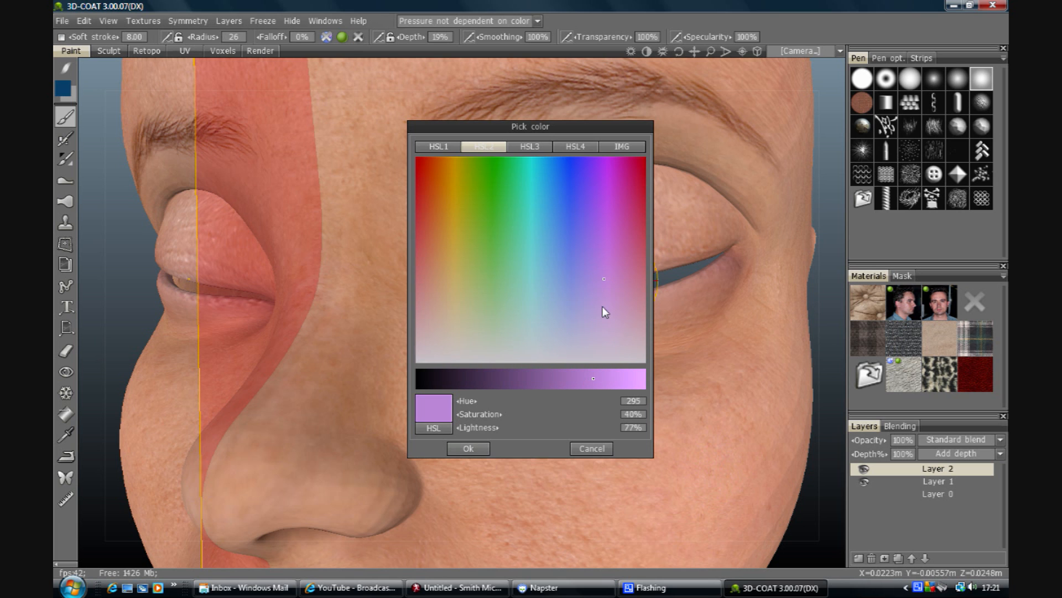
pyautogui.click(467, 449)
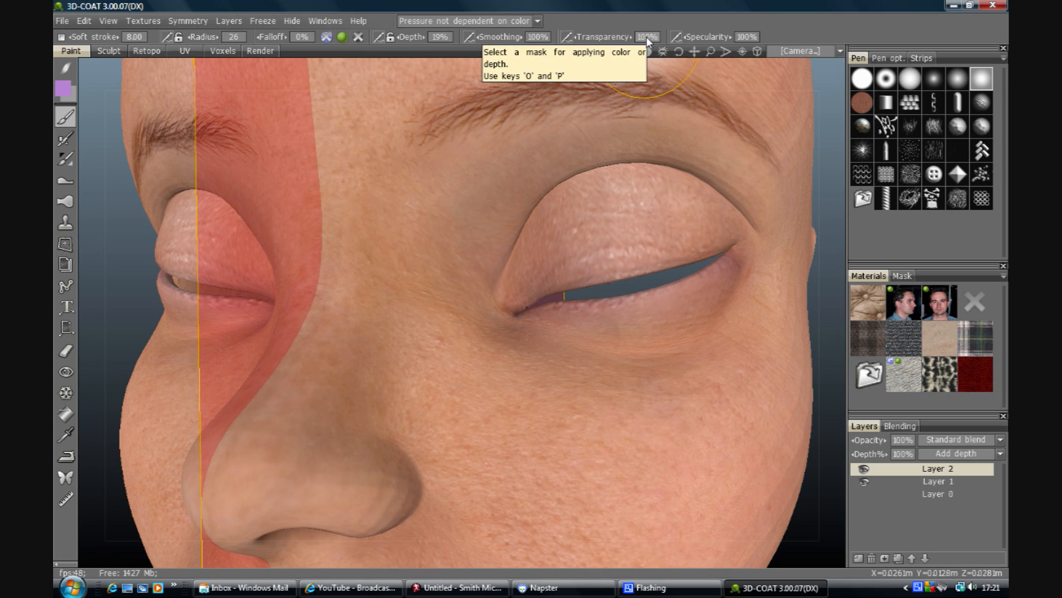
# Step: Set Transparency to 60% and paint pale lilac over both eyelids mirrored
pyautogui.click(641, 36)
pyautogui.write('60')
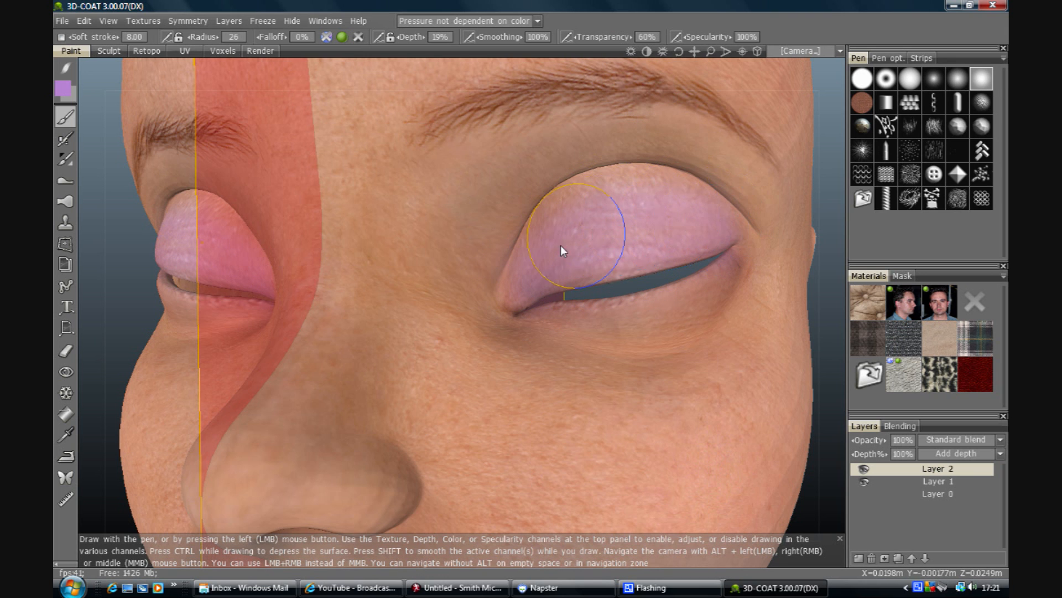
pyautogui.moveTo(663, 200)
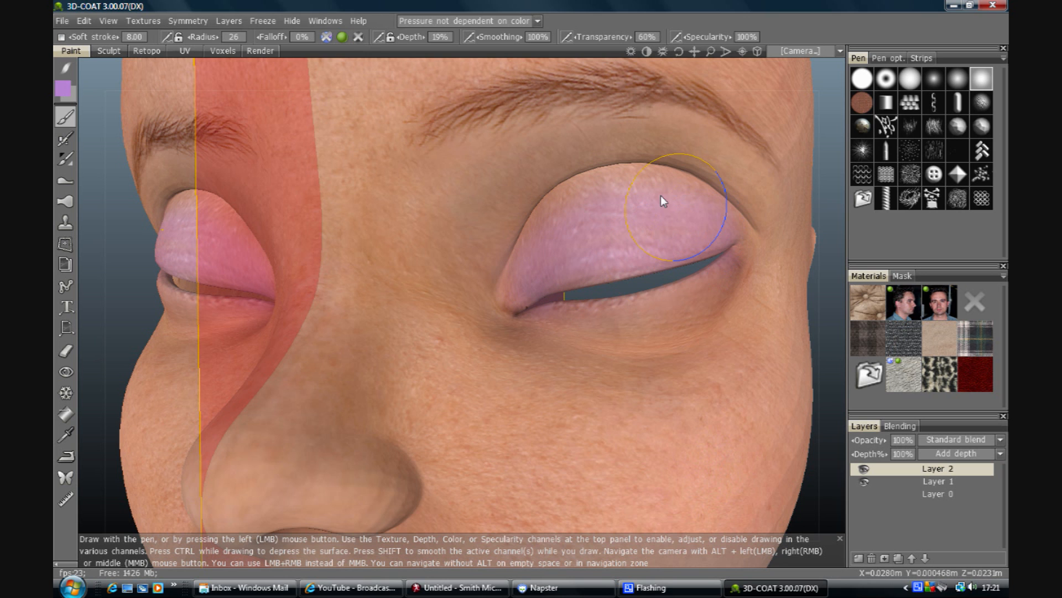
pyautogui.moveTo(679, 256)
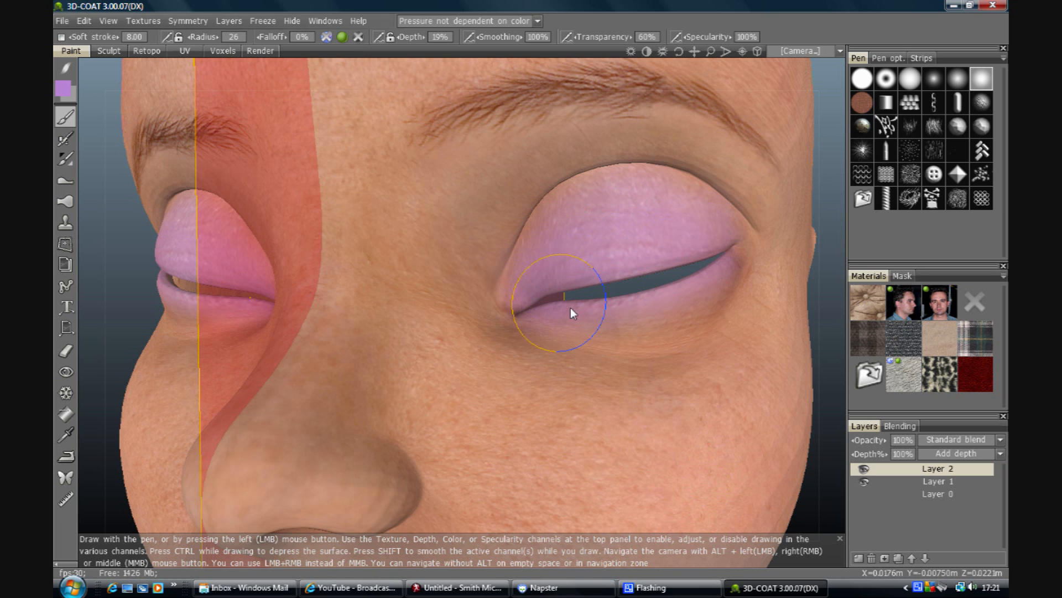
pyautogui.moveTo(573, 313); pyautogui.dragTo(712, 252)
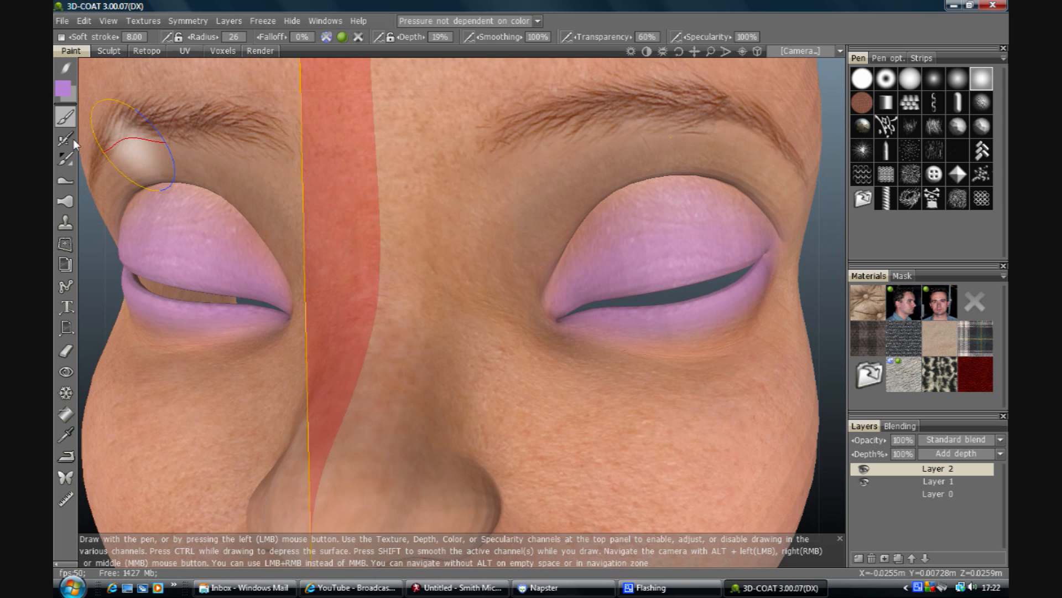
# Step: Switch to the Color operation tool with Increase hue for hue-shifting the lower eyelids
pyautogui.click(65, 159)
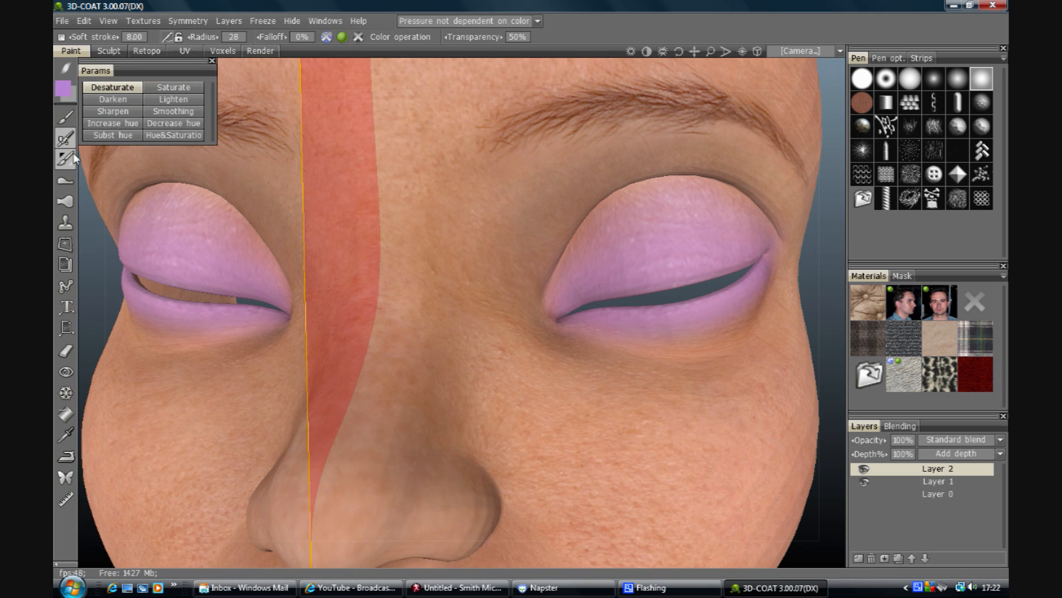
pyautogui.click(64, 160)
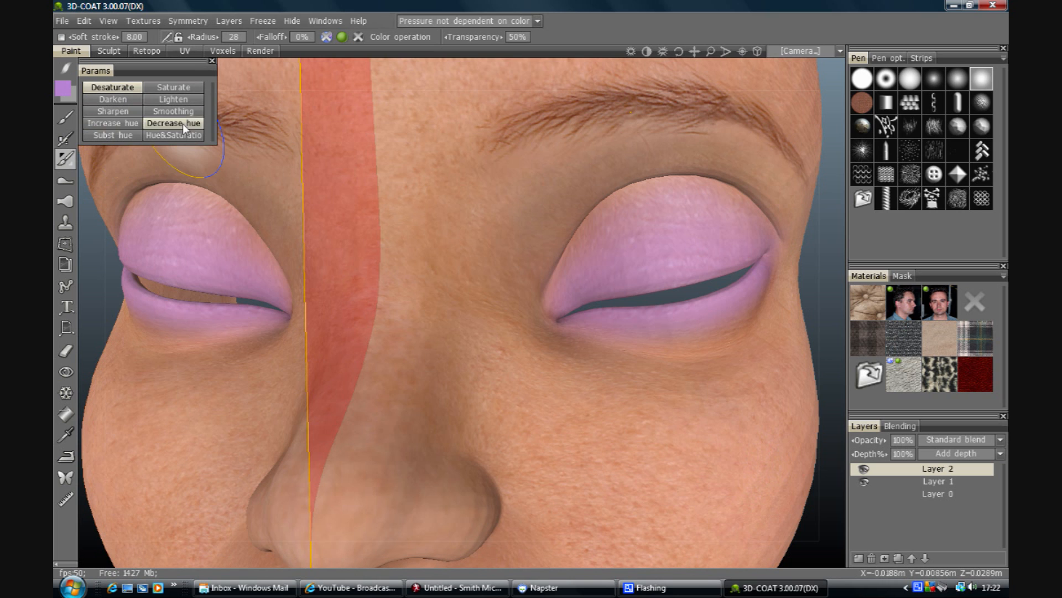
pyautogui.moveTo(112, 123)
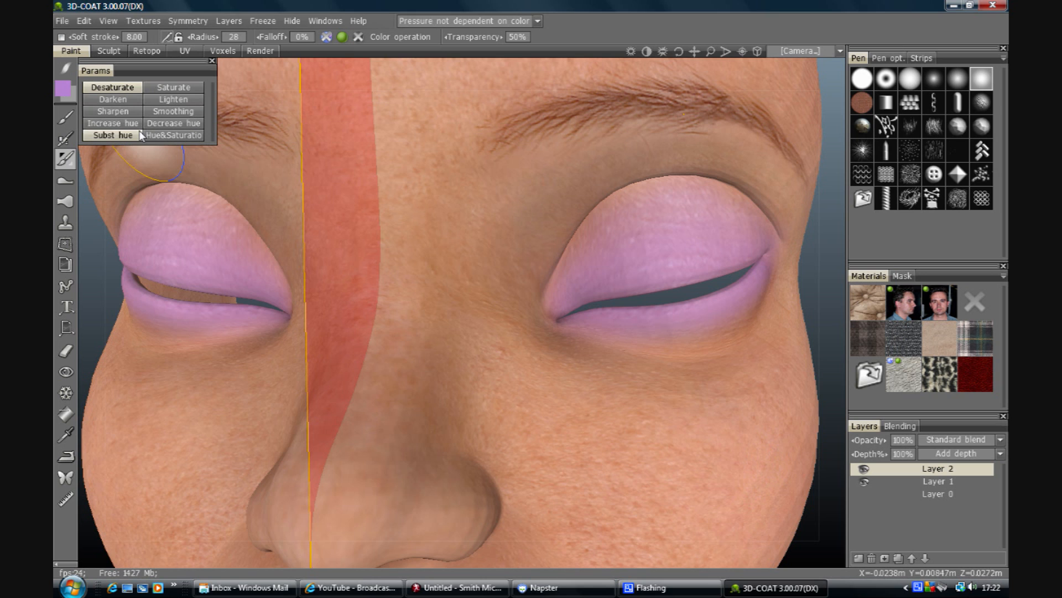
pyautogui.click(111, 123)
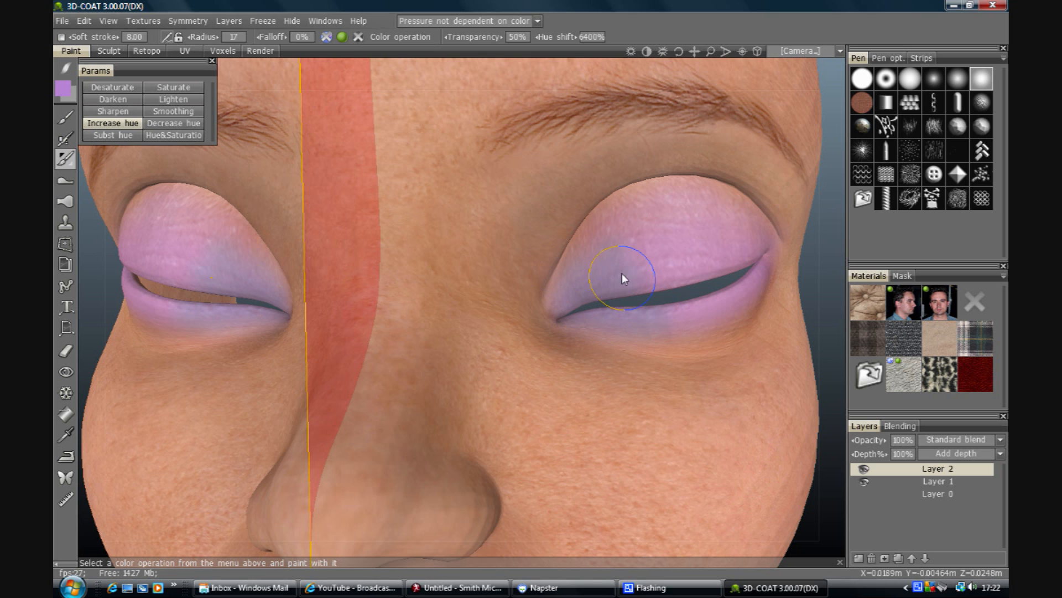
pyautogui.moveTo(641, 255)
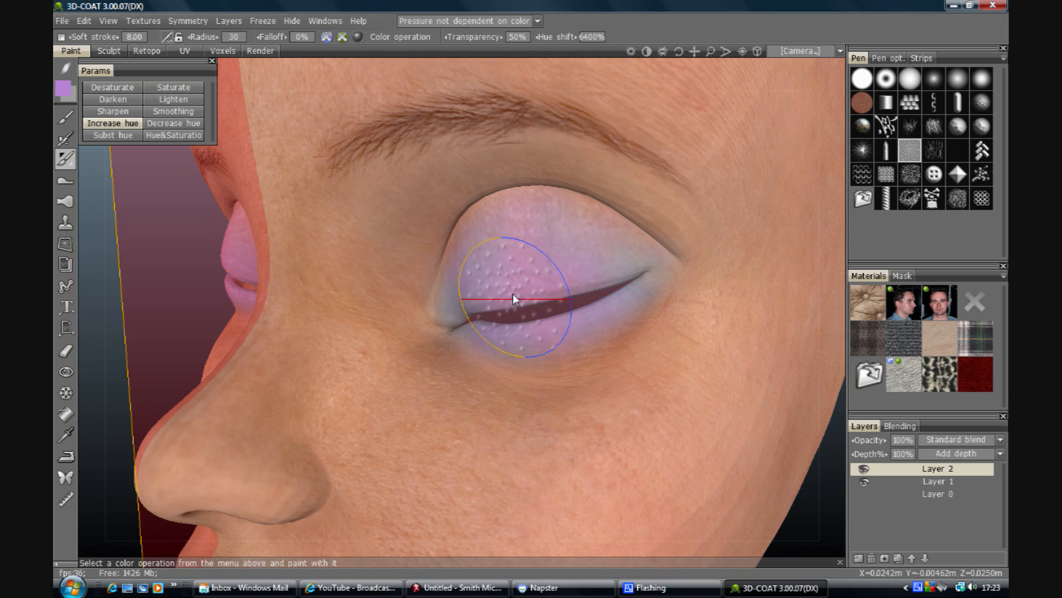
# Step: Shift more of the lower eyelid toward blue, then begin adjusting the airbrush Transparency value
pyautogui.moveTo(512, 297); pyautogui.dragTo(562, 256)
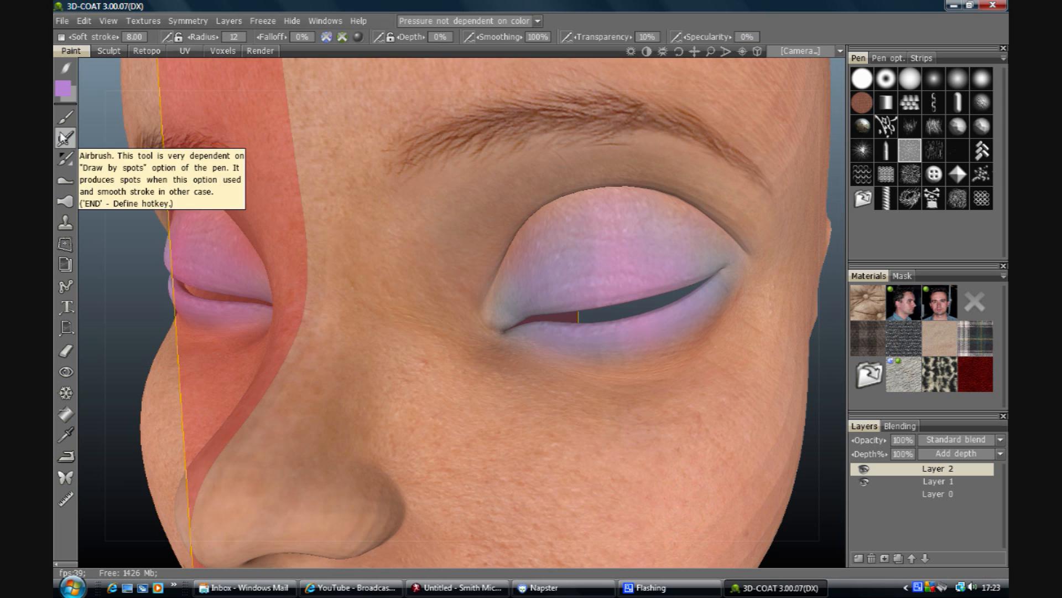
pyautogui.moveTo(520, 315)
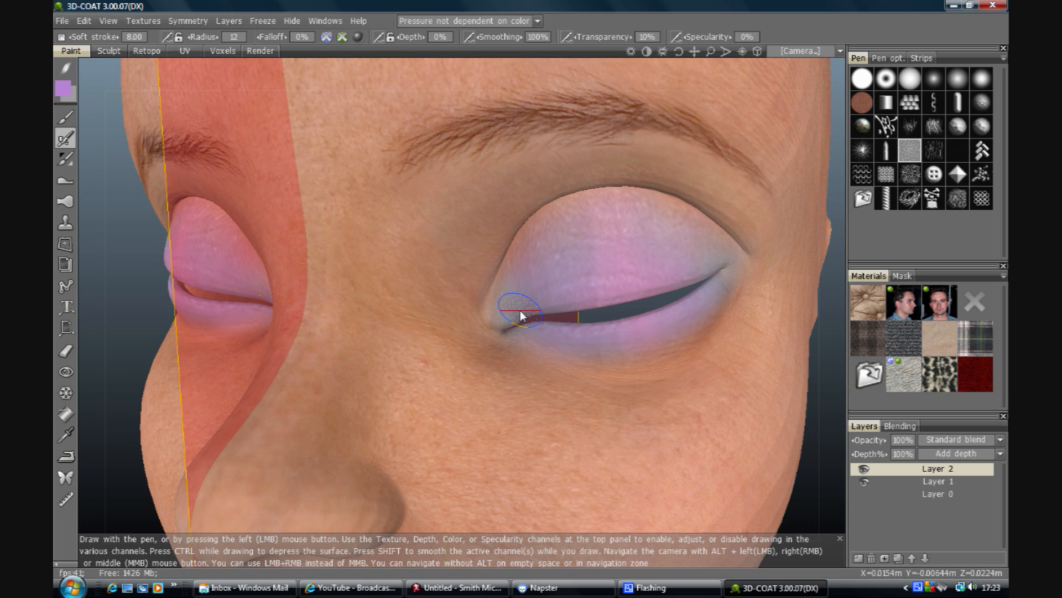
pyautogui.moveTo(654, 392)
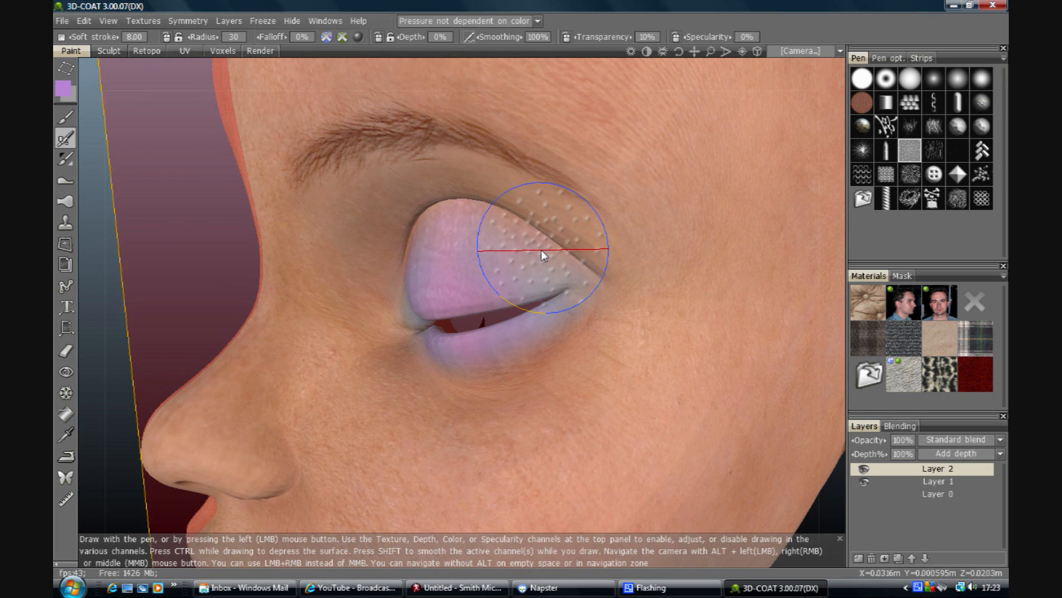
pyautogui.moveTo(453, 139)
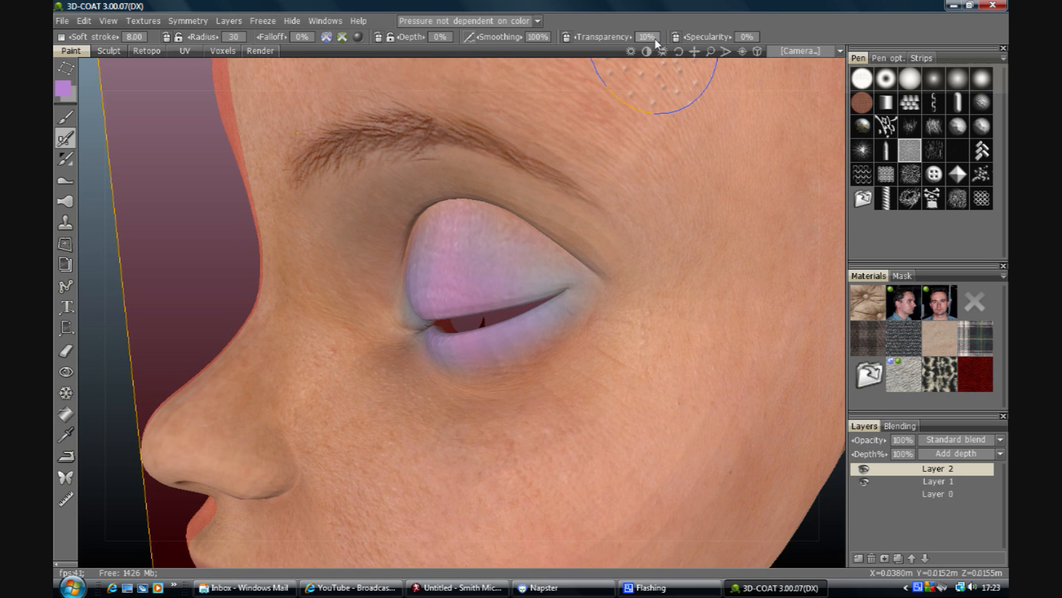
pyautogui.click(642, 36)
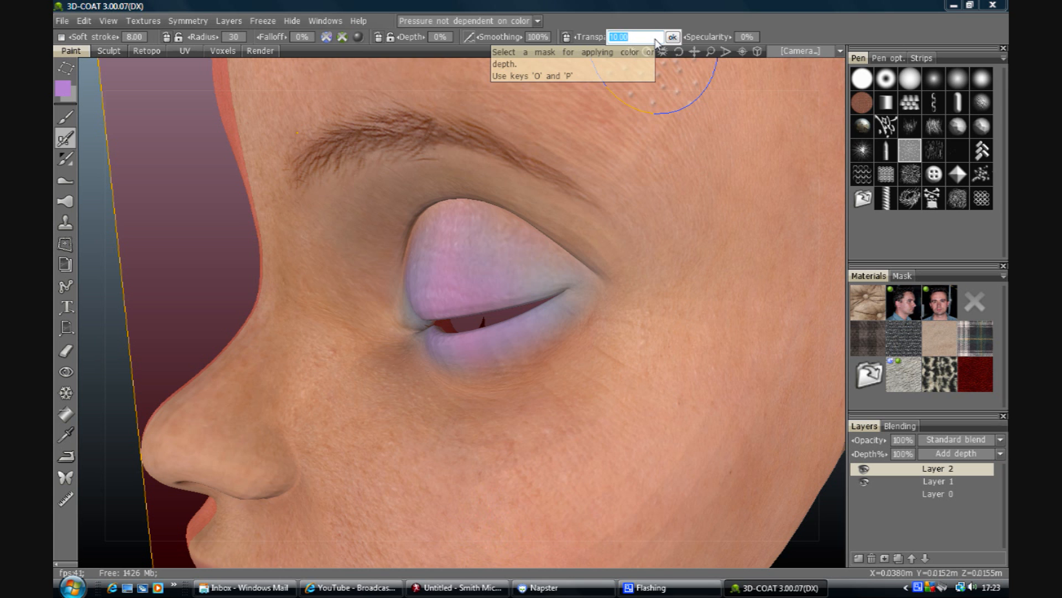